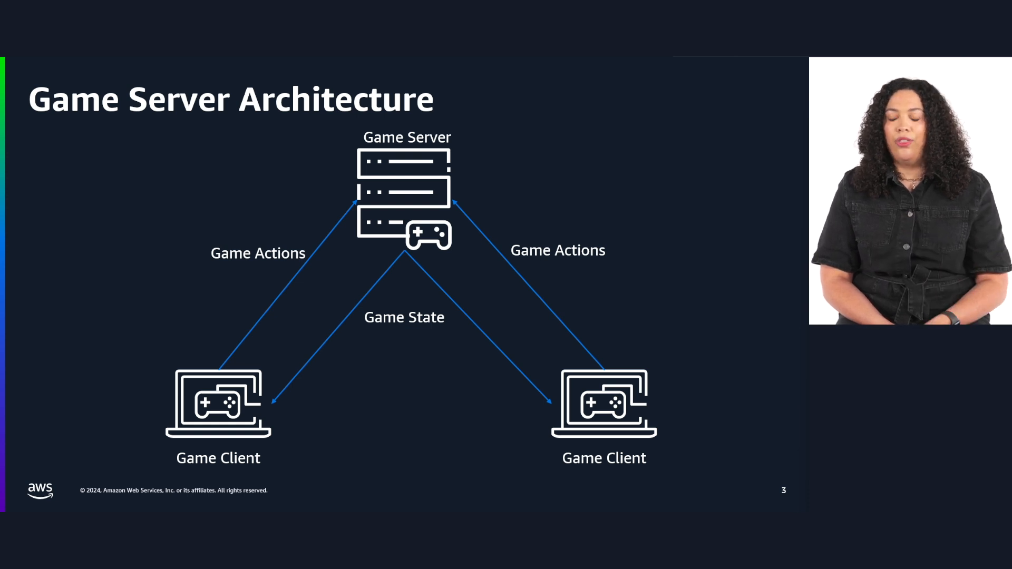
{"action": "key", "text": "Right"}
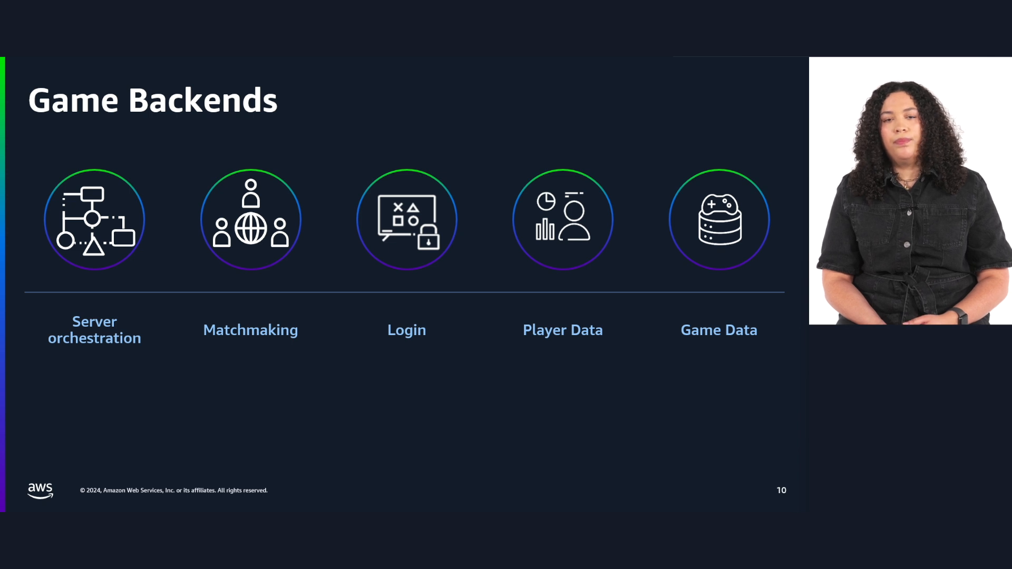
{"action": "key", "text": "right"}
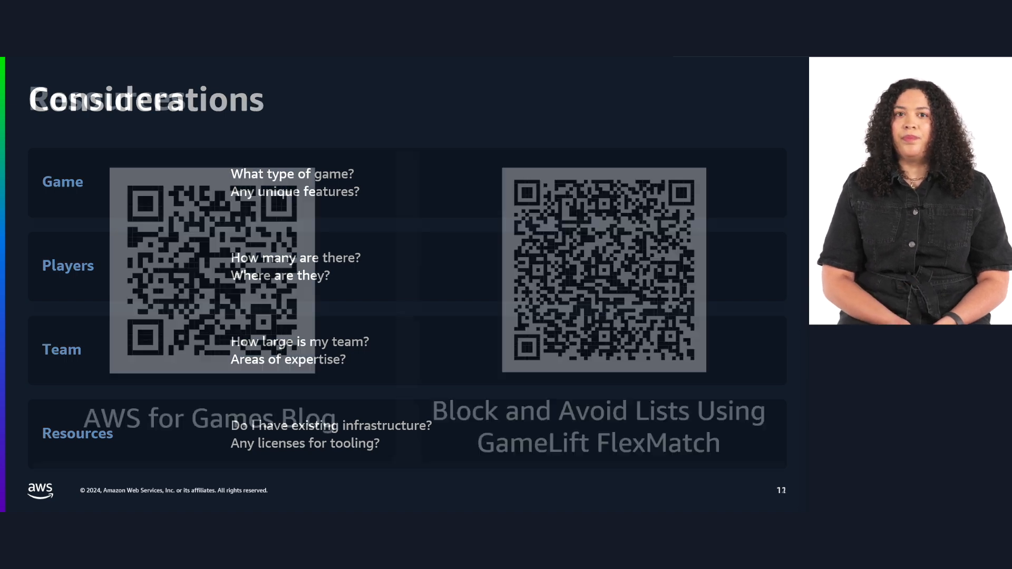
{"action": "key", "text": "right"}
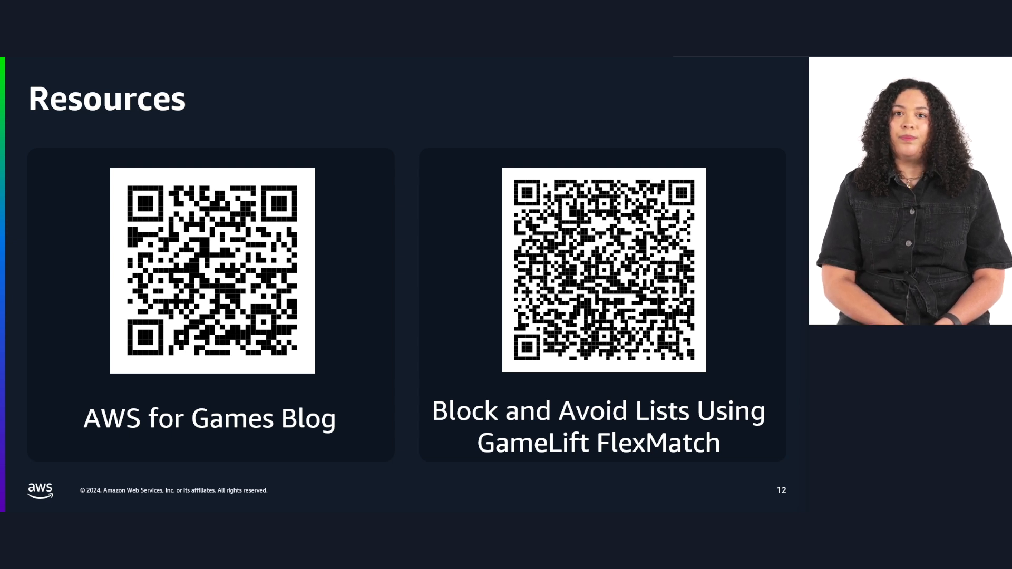
{"action": "key", "text": "Right"}
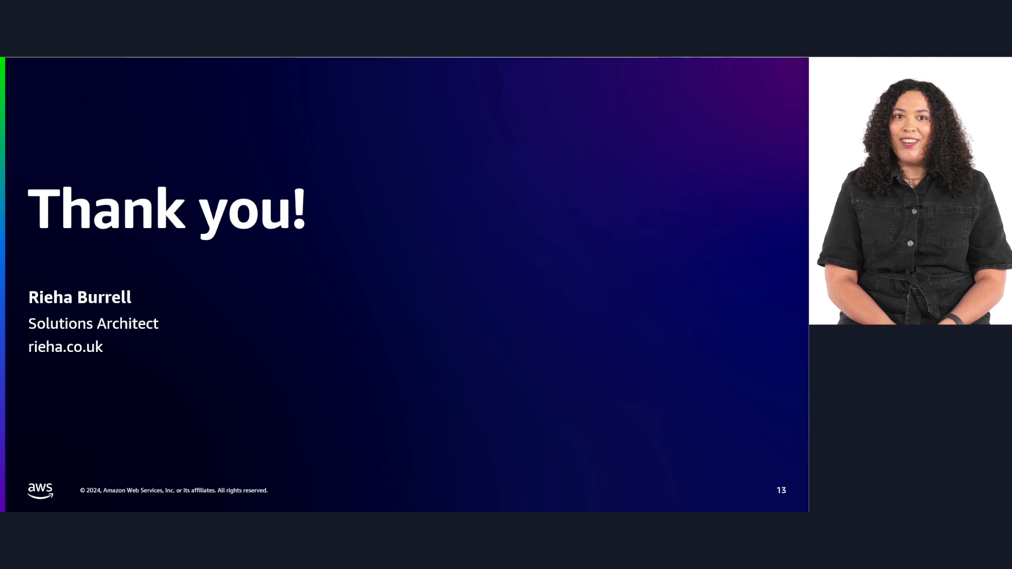